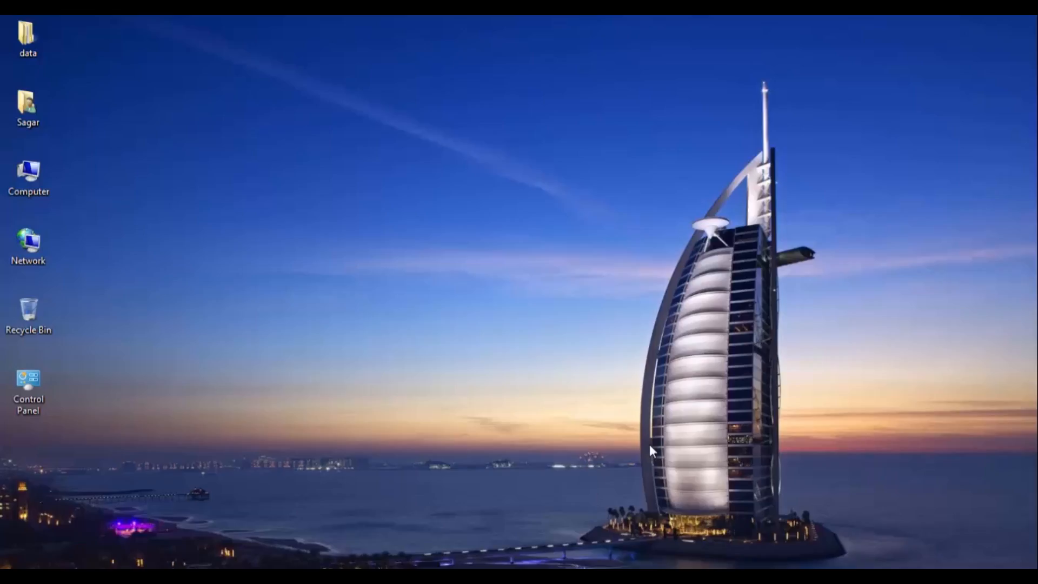
mouse_move(549, 450)
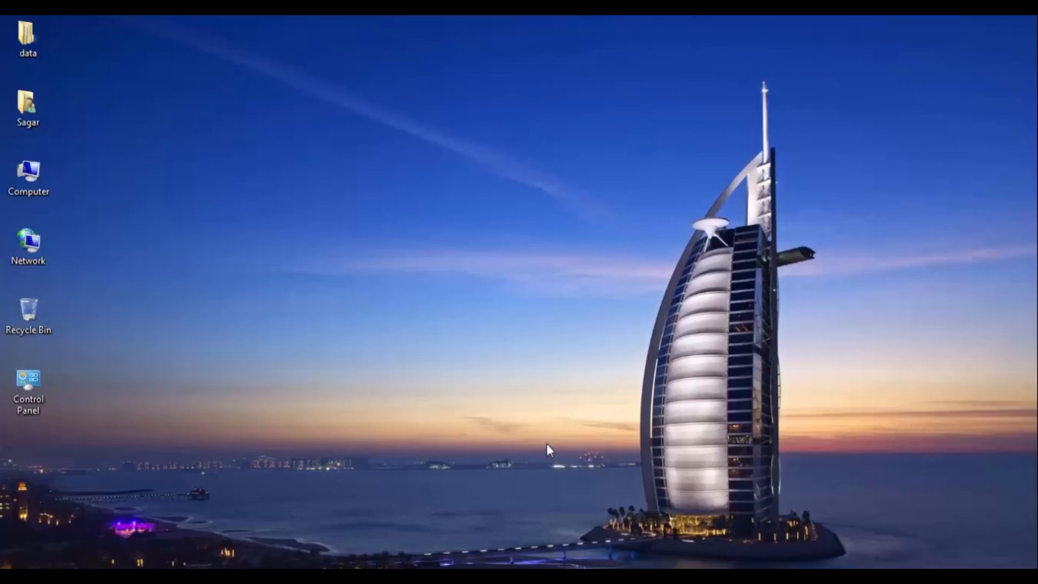
mouse_move(443, 349)
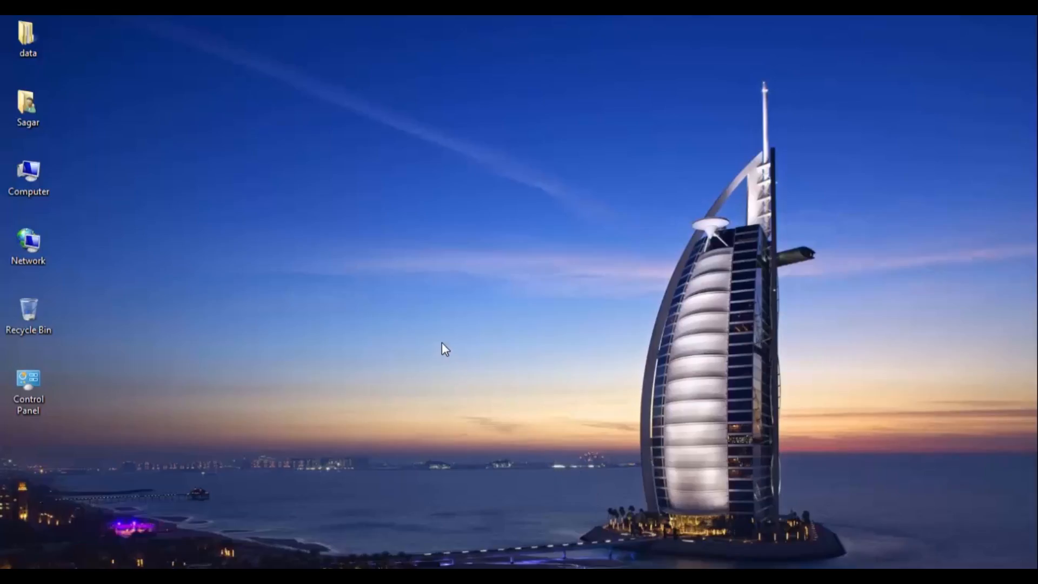
mouse_move(445, 327)
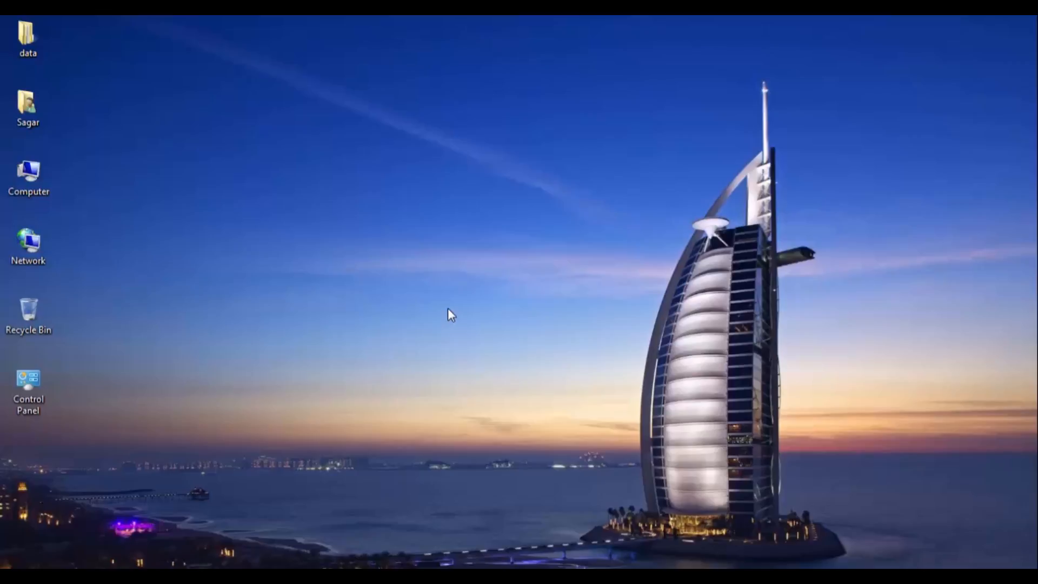
mouse_move(452, 179)
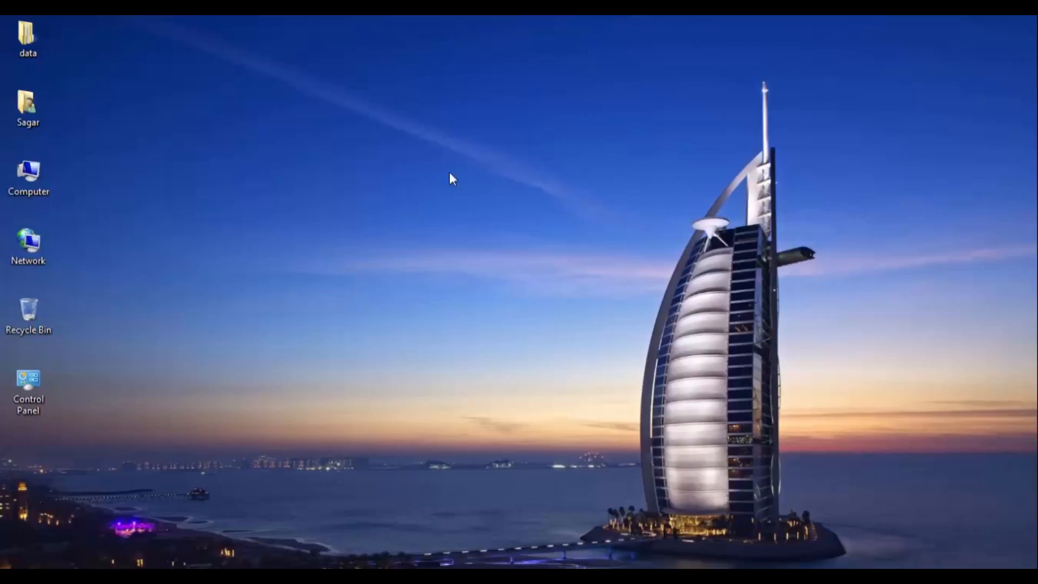
mouse_move(505, 105)
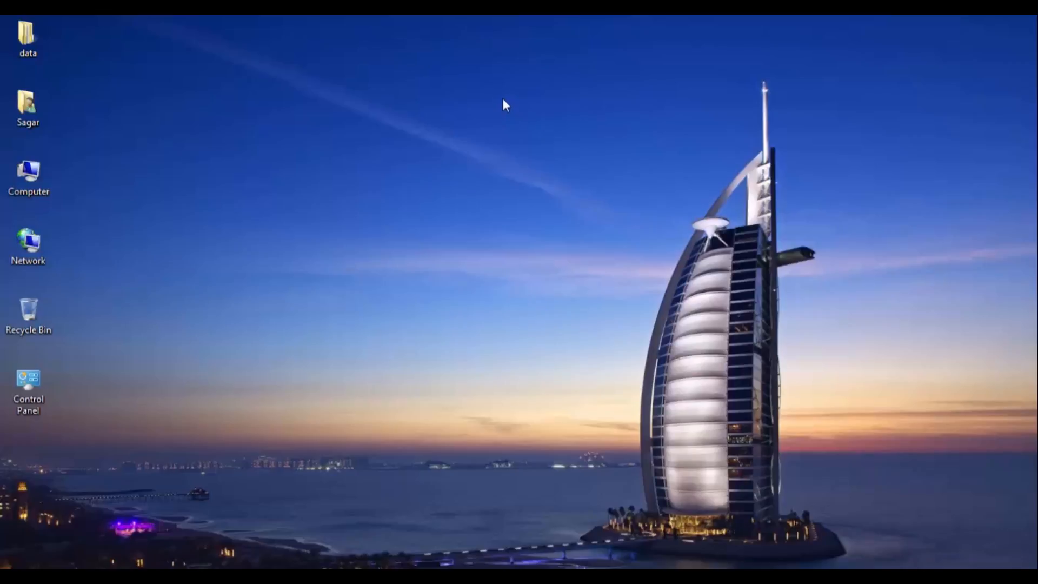
mouse_move(465, 138)
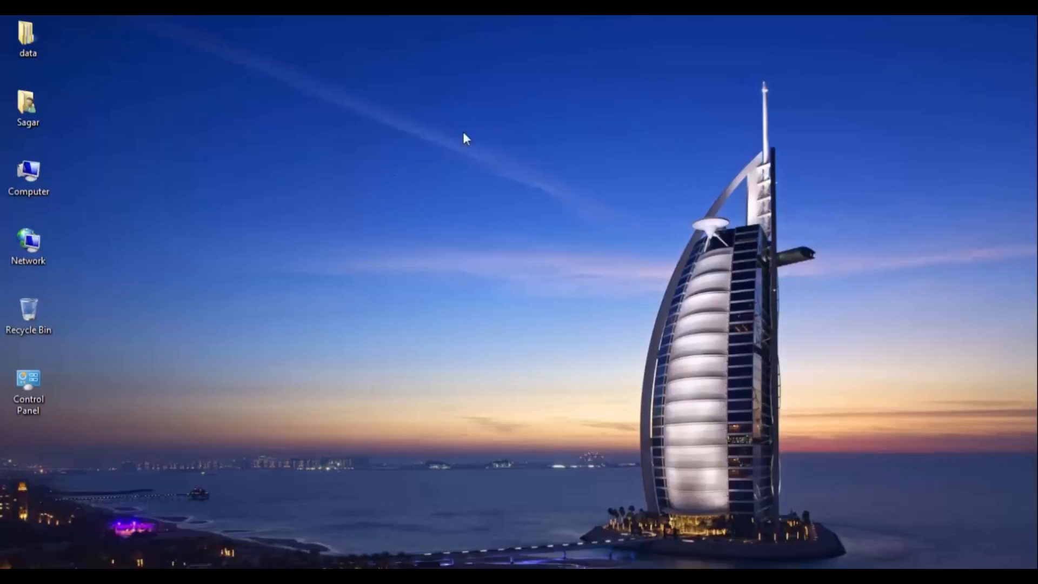
mouse_move(660, 129)
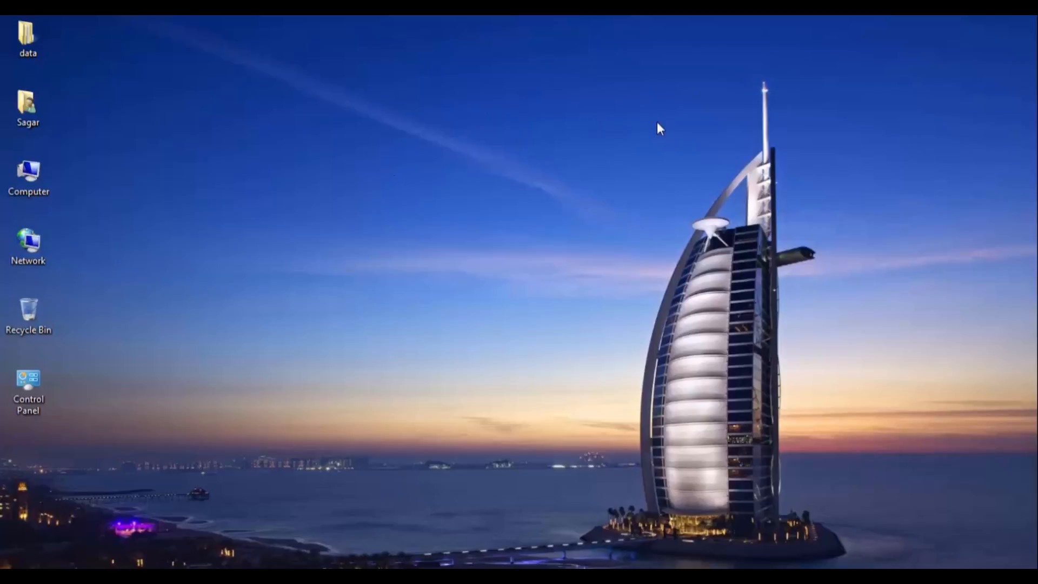
mouse_move(666, 118)
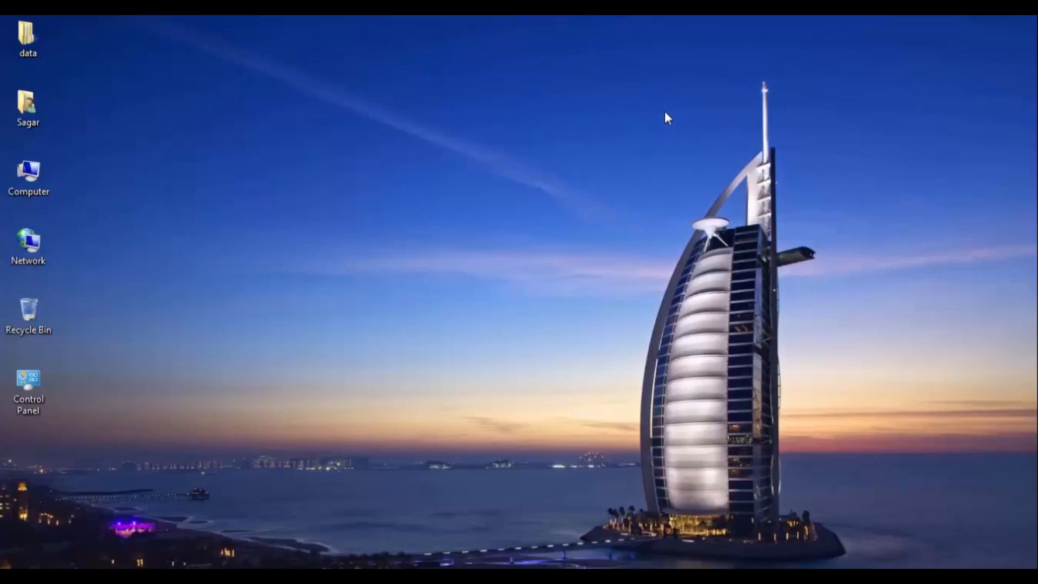
mouse_move(672, 106)
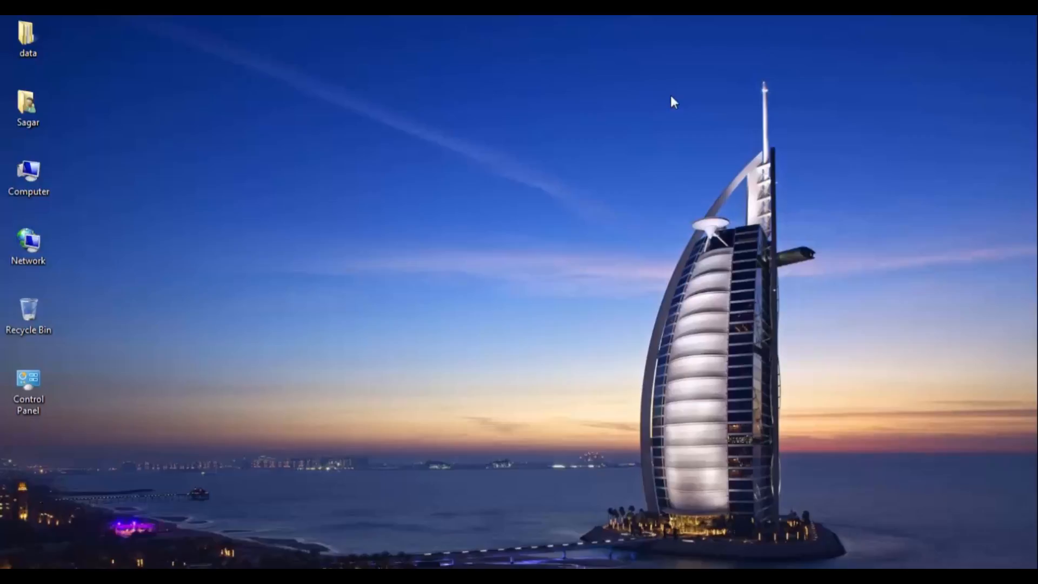
mouse_move(526, 399)
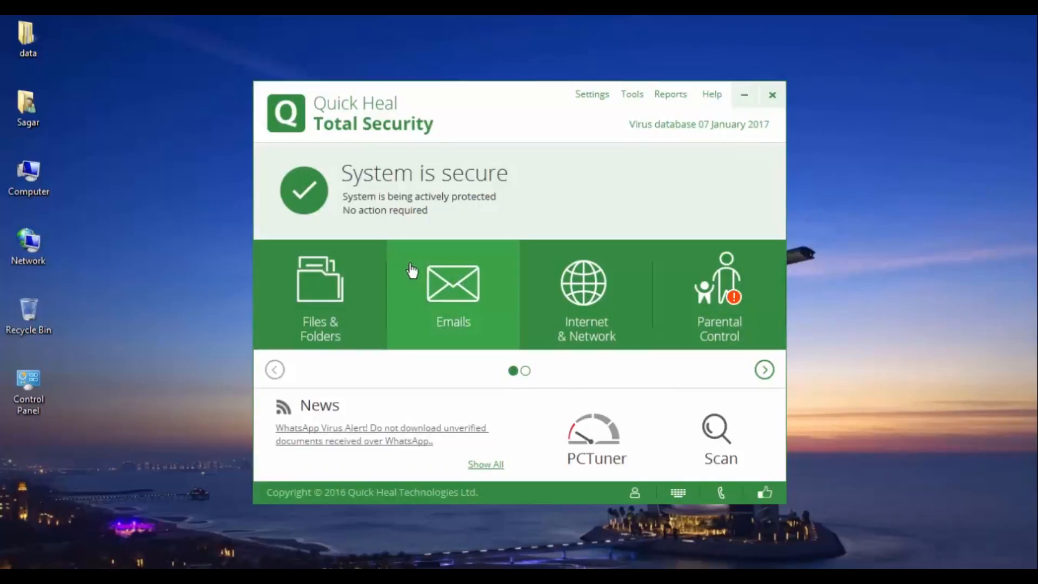
Step: Switch to the Tools page from the top menu bar
click(631, 94)
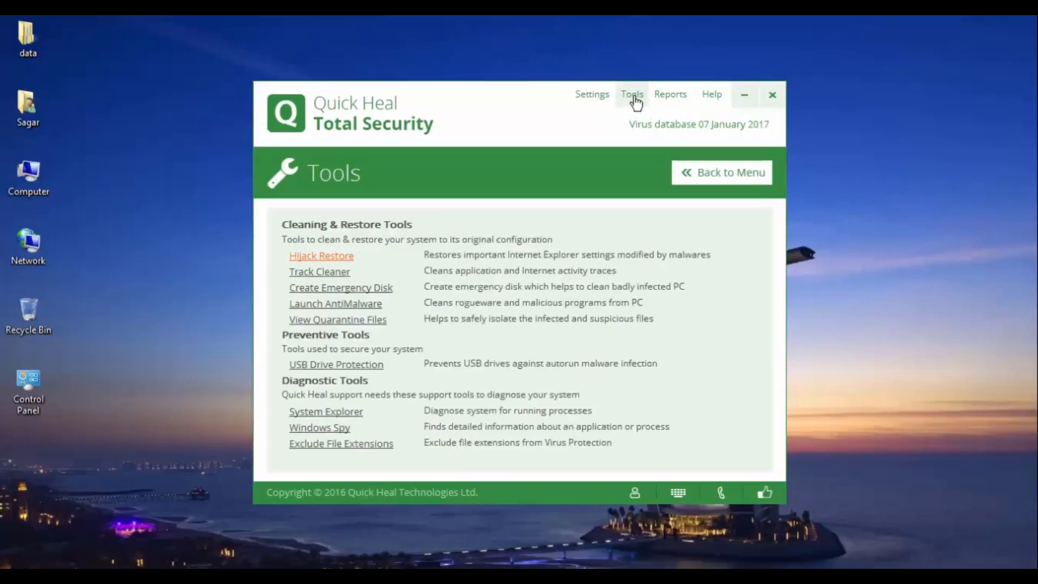
mouse_move(340, 287)
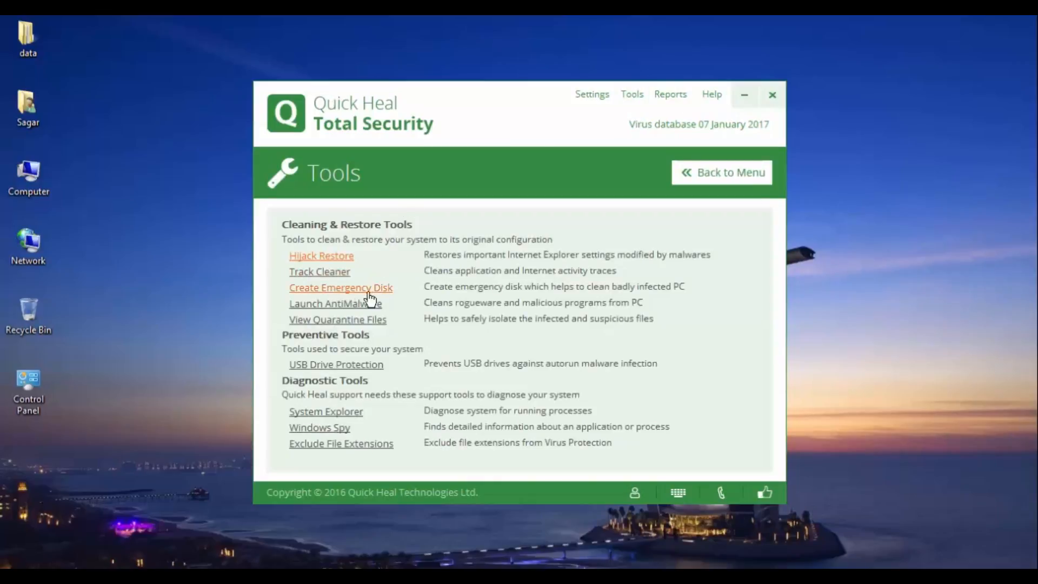
mouse_move(308, 300)
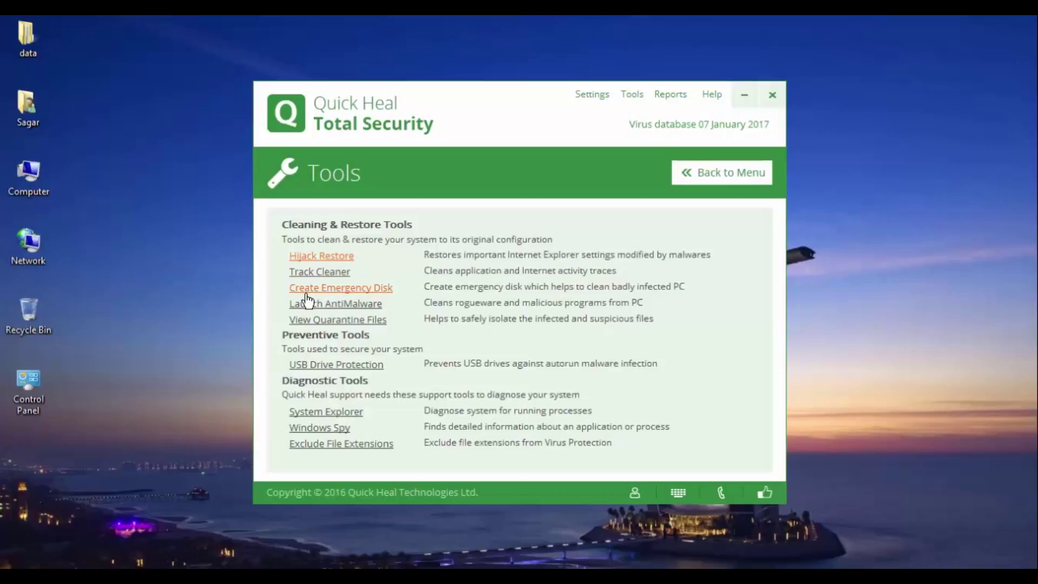
mouse_move(373, 296)
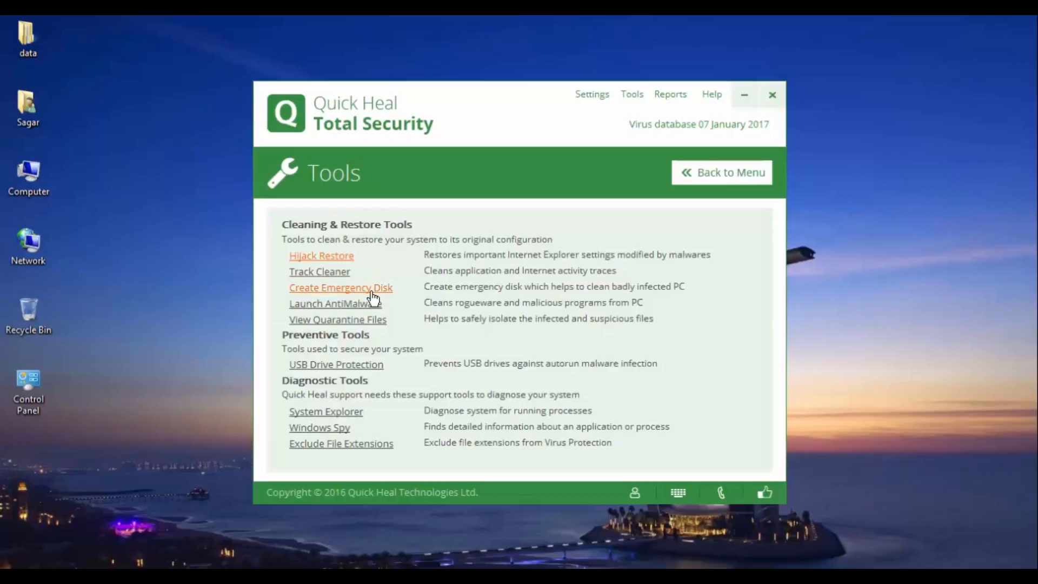
mouse_move(398, 297)
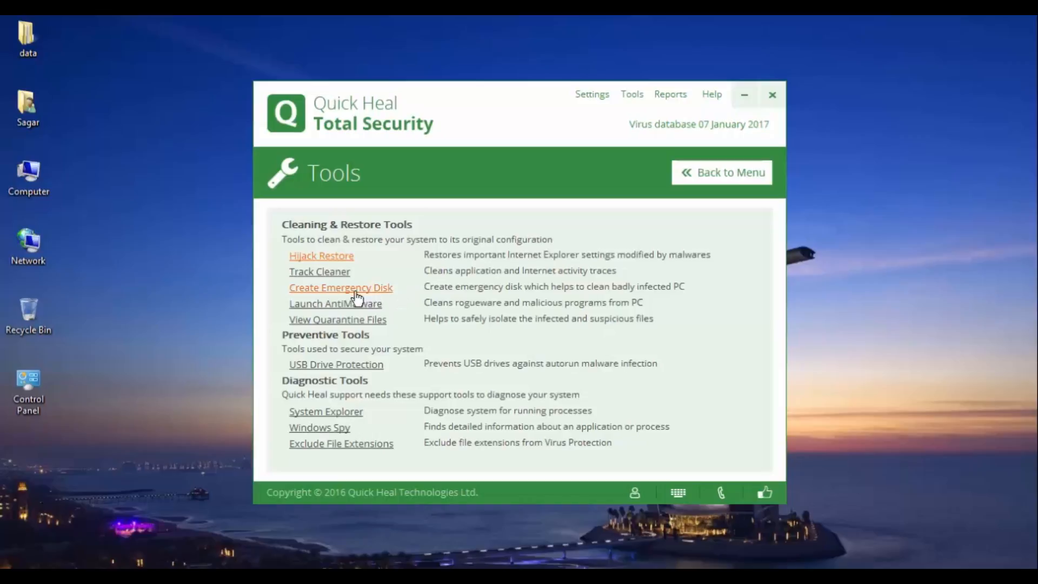
mouse_move(402, 296)
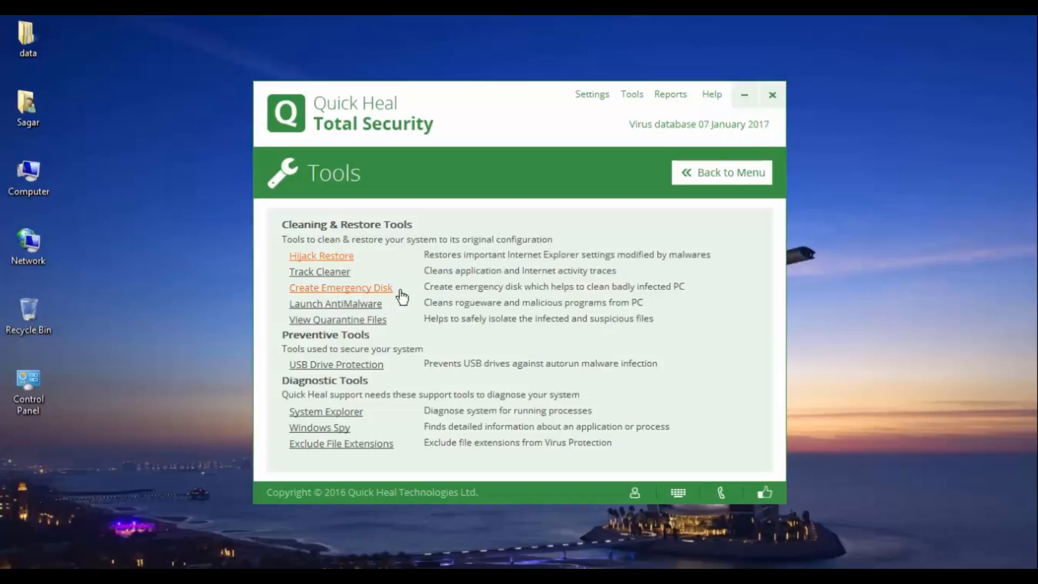
Step: Launch Create Emergency Disk and open the quickheal.com/emgtool package download page
click(340, 286)
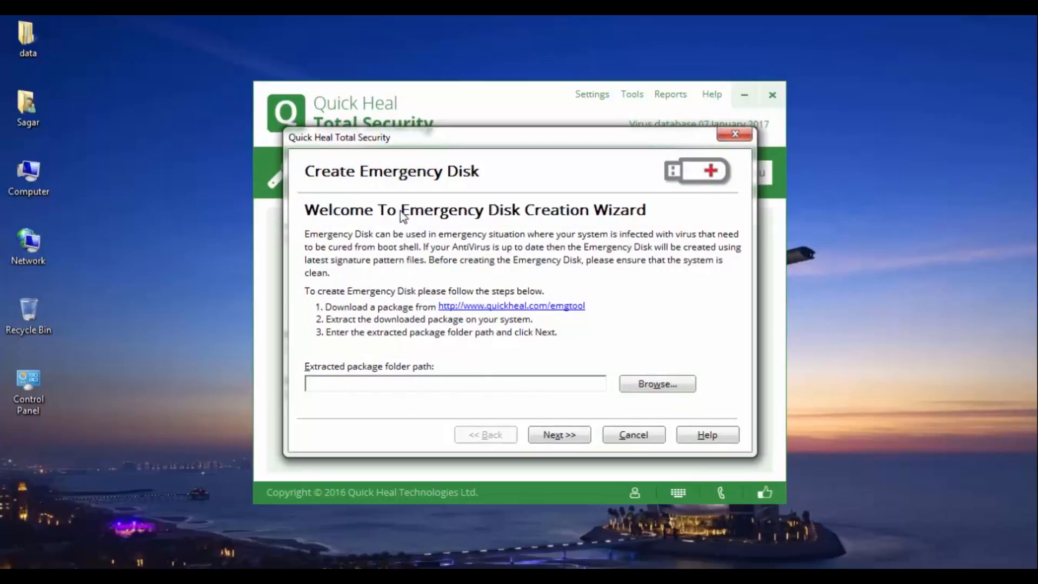
mouse_move(335, 263)
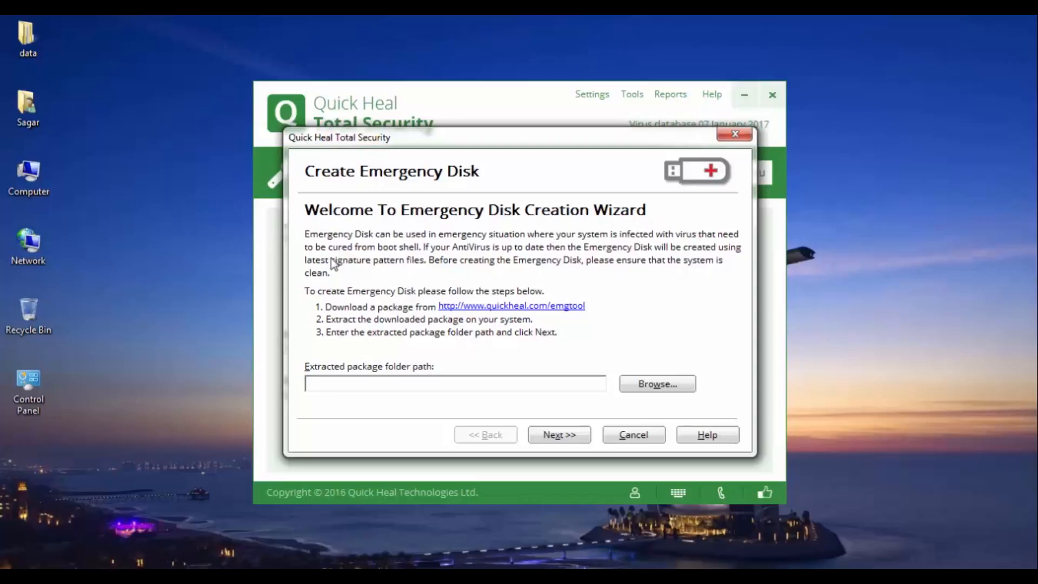
mouse_move(369, 319)
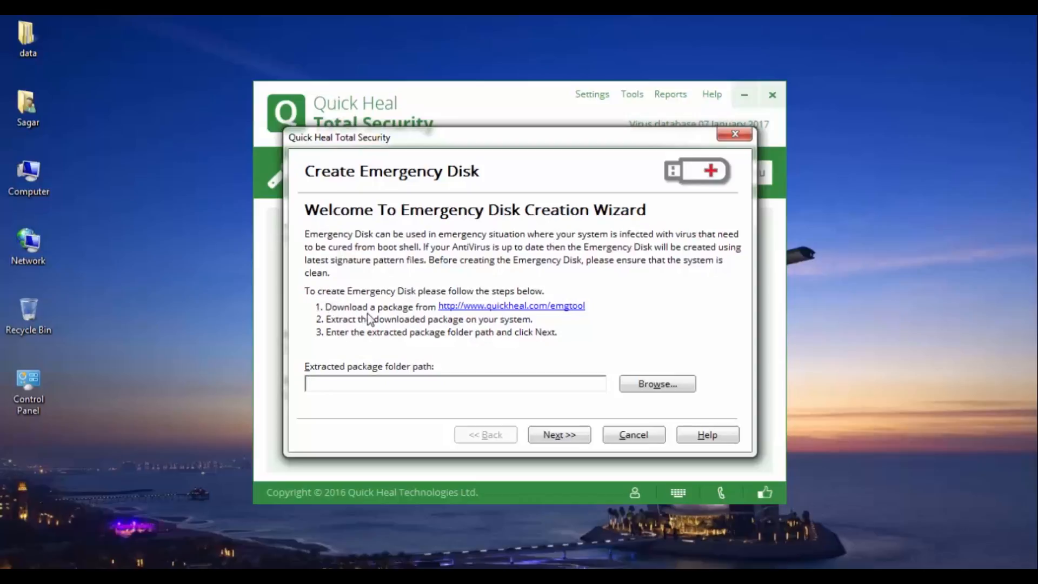
click(511, 305)
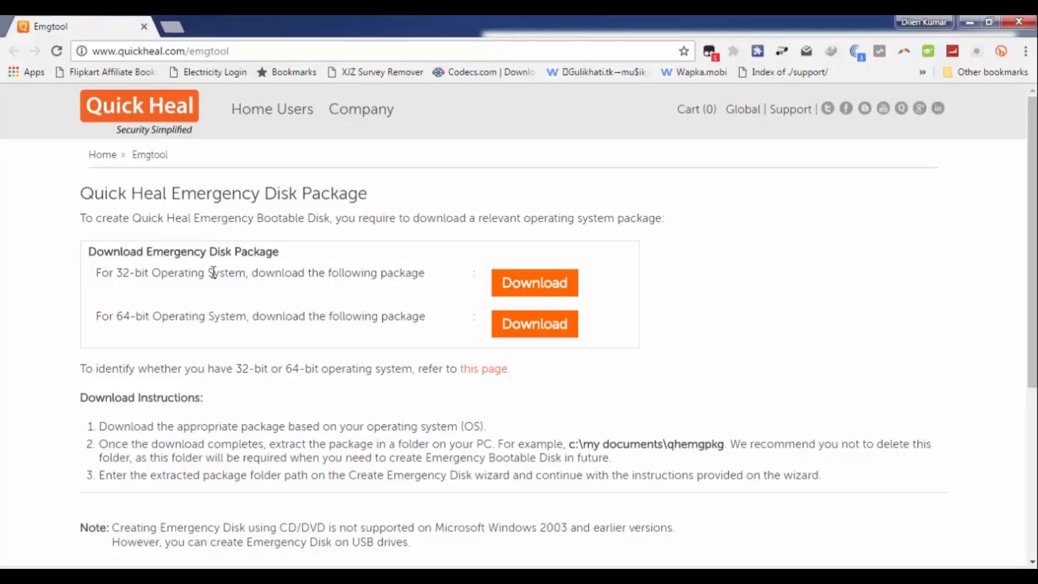
mouse_move(537, 297)
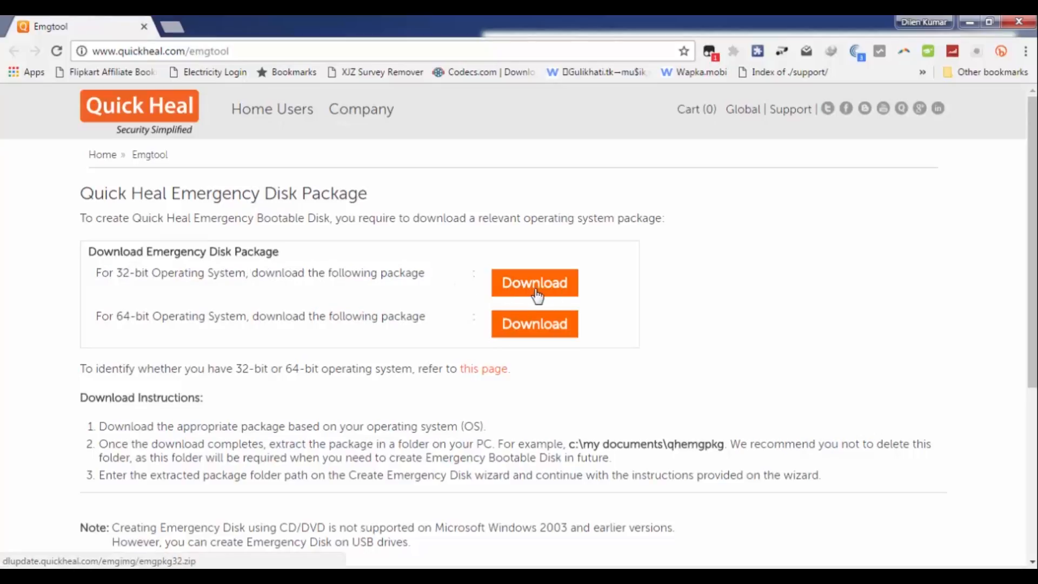
mouse_move(119, 316)
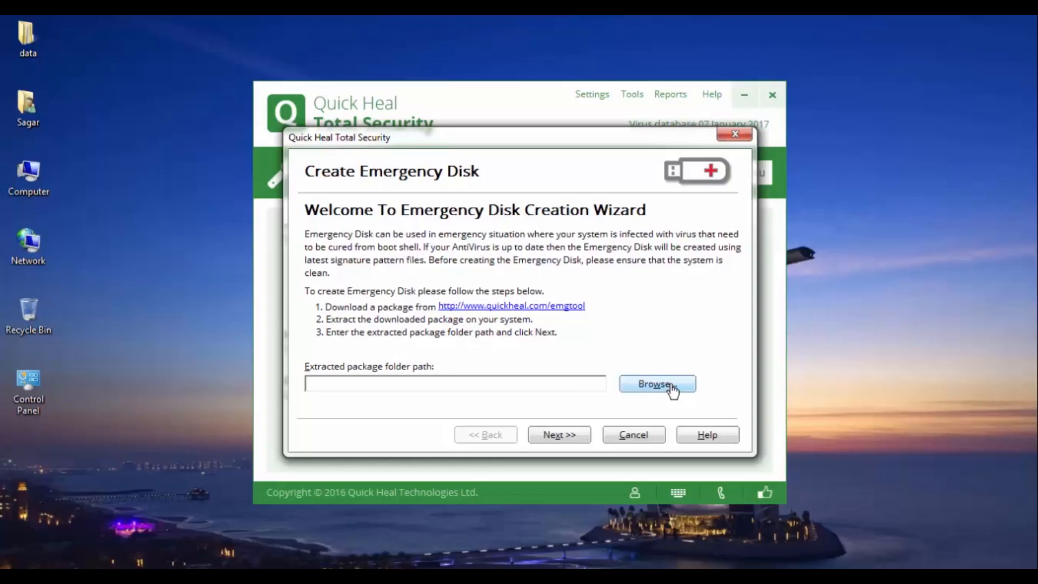
Step: Browse to the emgpkg64 folder as the package path and continue to disk type
click(657, 384)
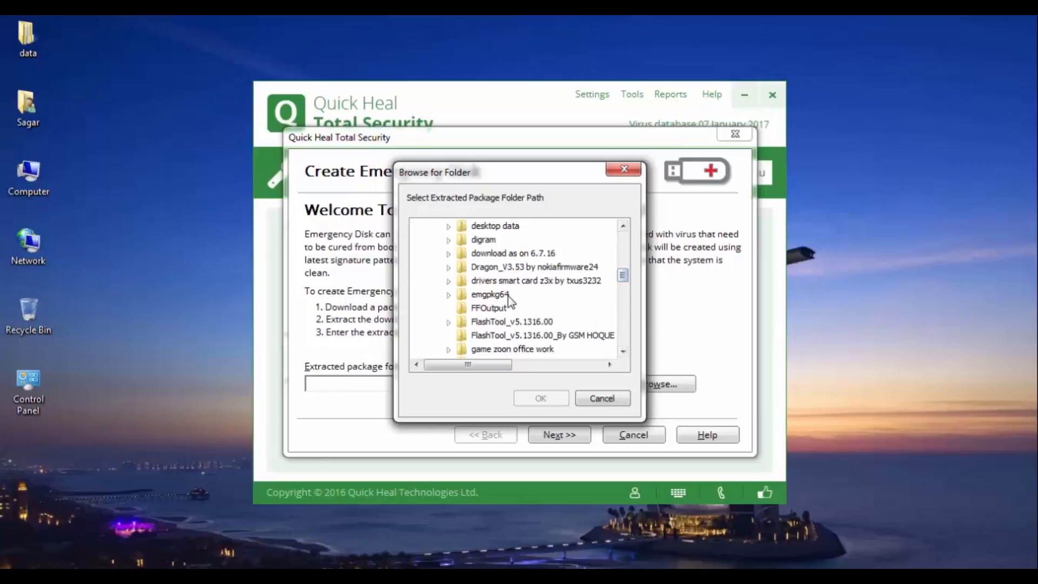
click(540, 398)
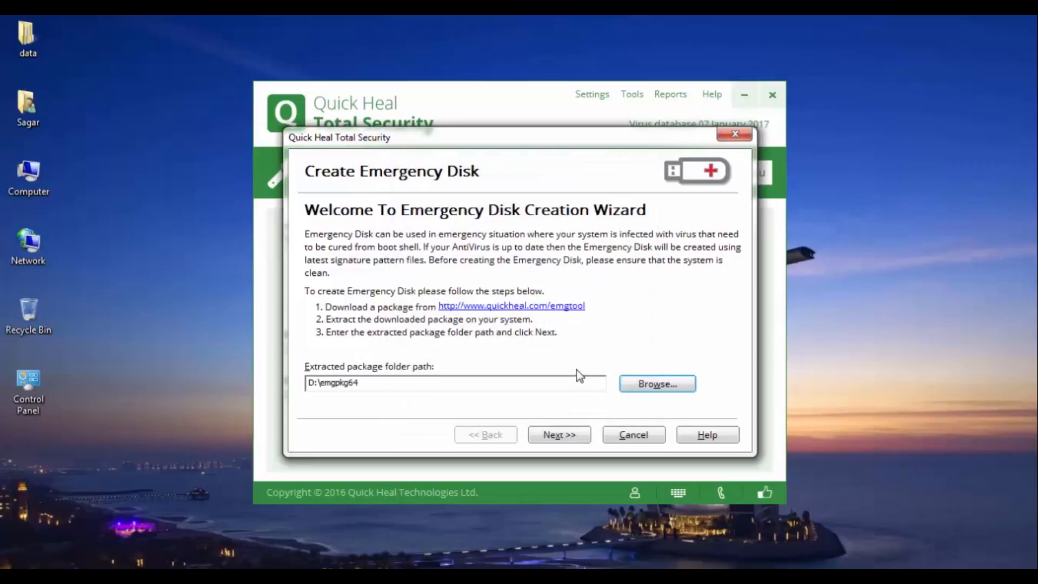
click(558, 434)
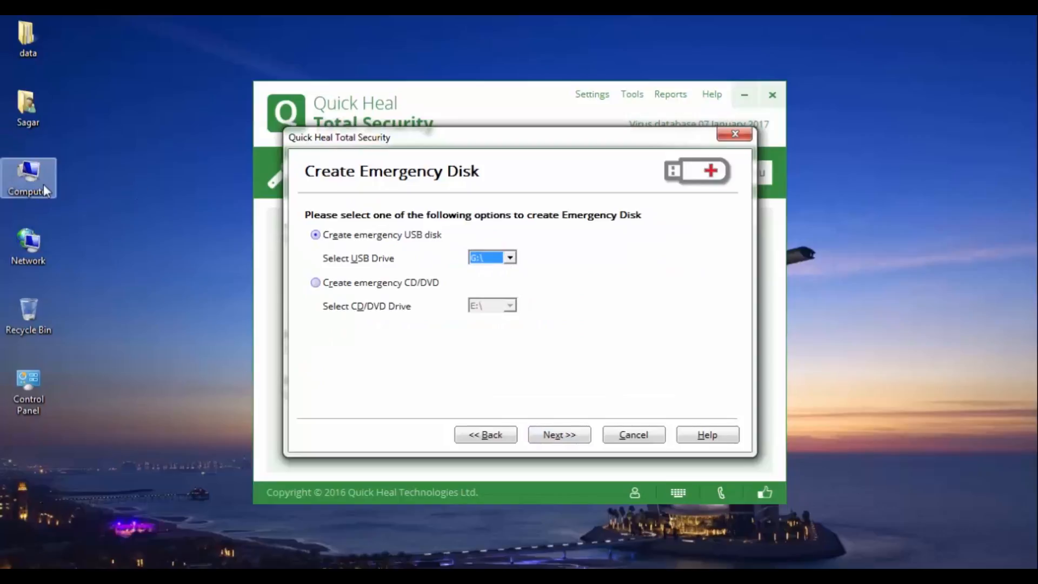
mouse_move(457, 260)
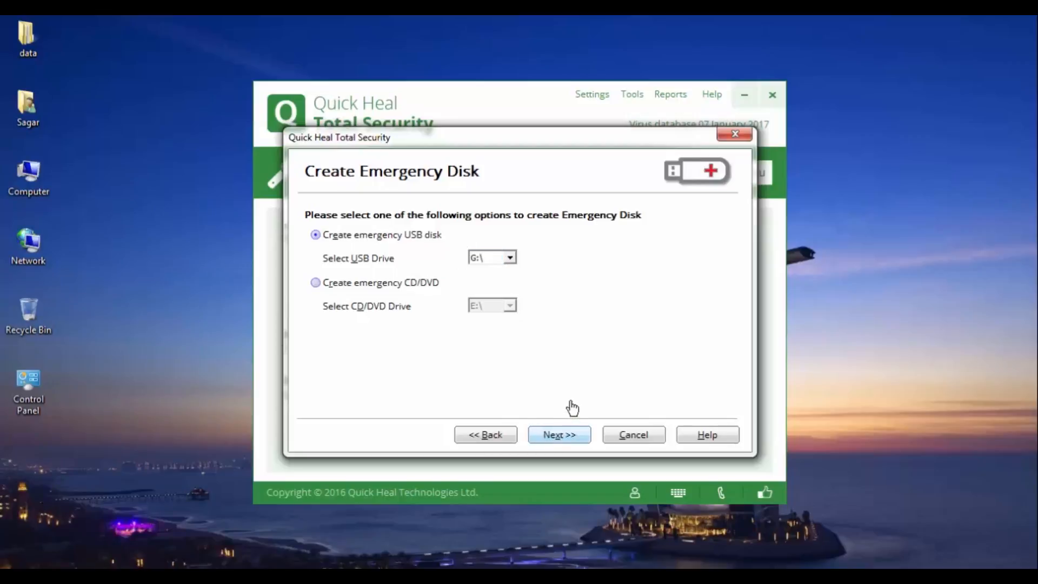
Step: Proceed with the USB disk on drive G:\ and accept the format warning
click(558, 434)
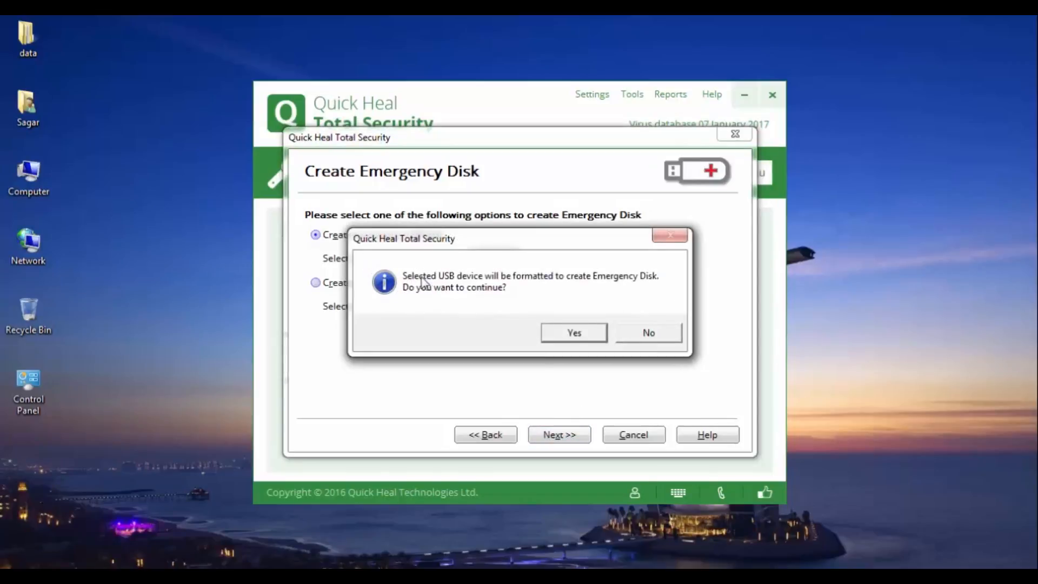
mouse_move(510, 294)
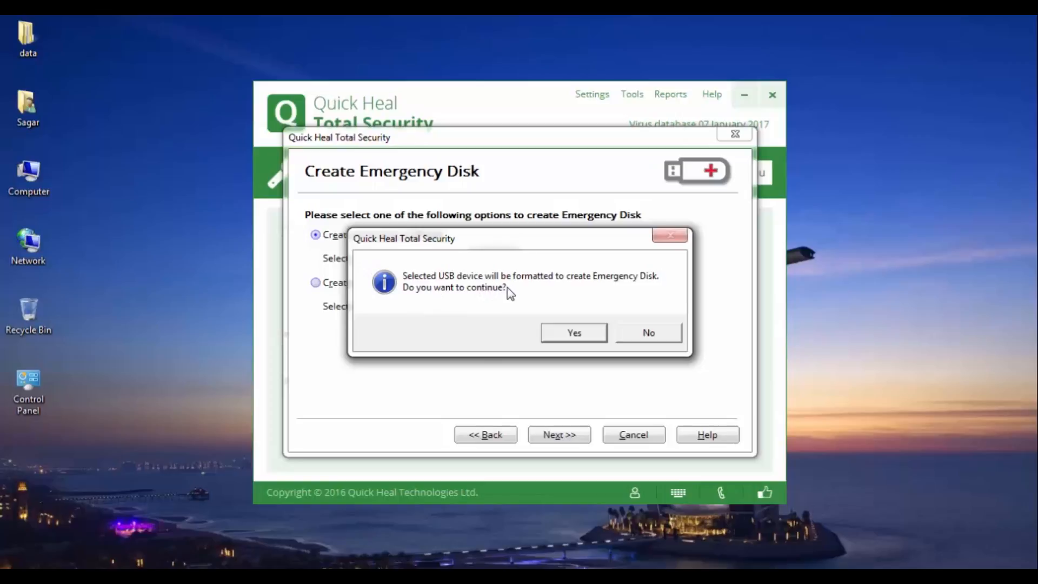
mouse_move(376, 281)
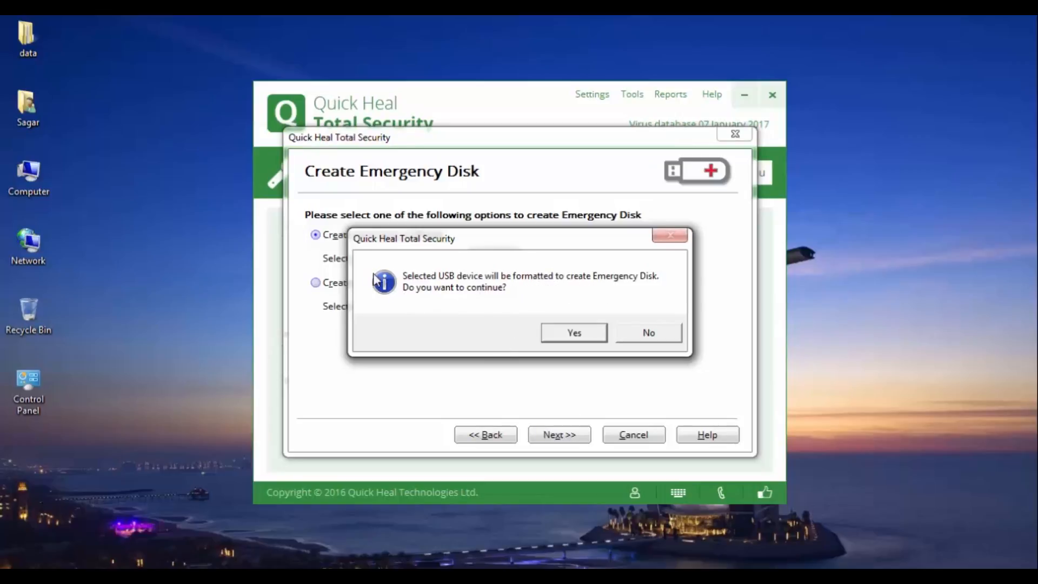
mouse_move(634, 296)
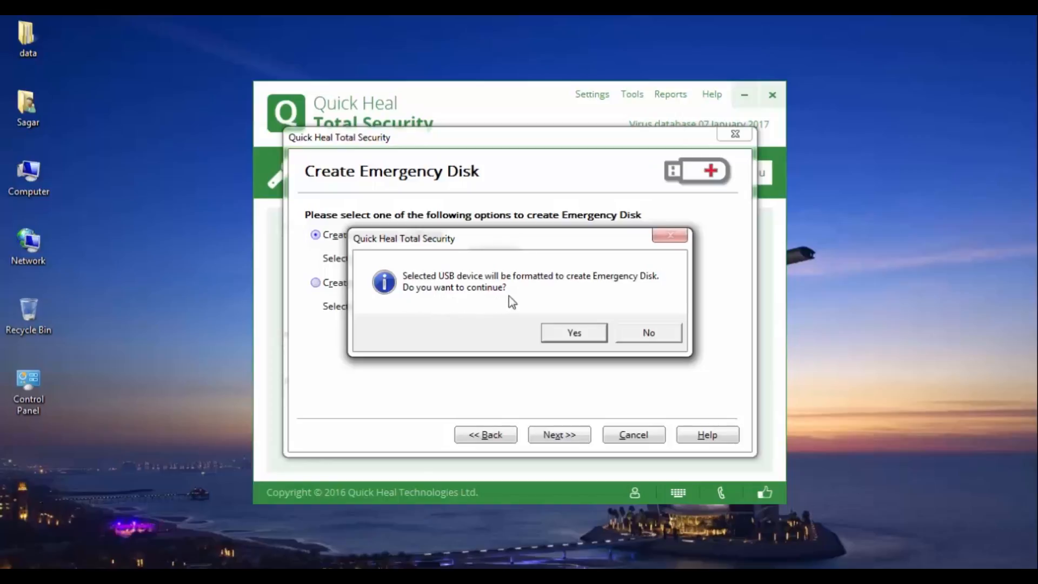
mouse_move(493, 302)
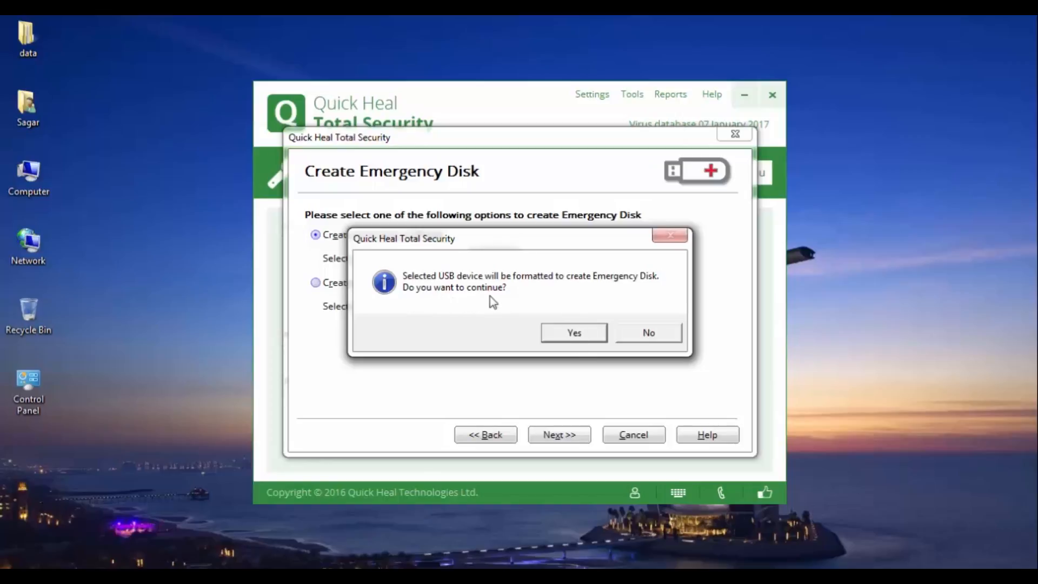
click(572, 333)
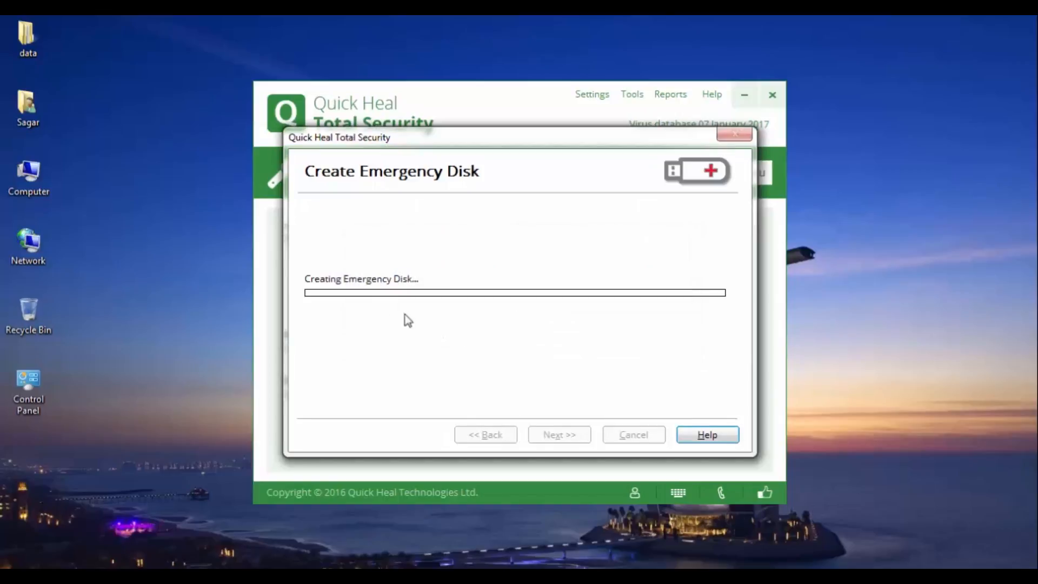
mouse_move(384, 314)
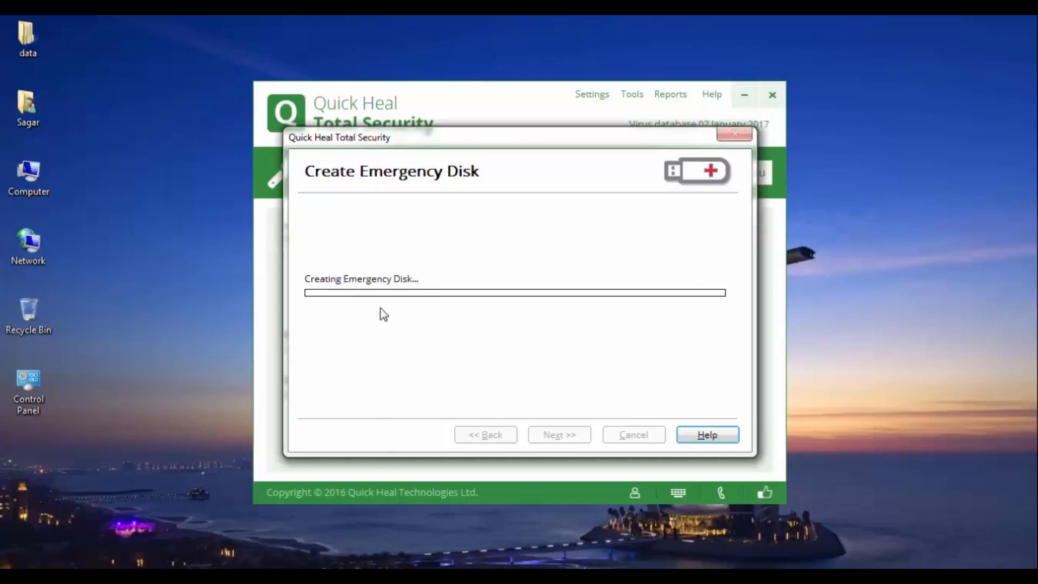
mouse_move(596, 331)
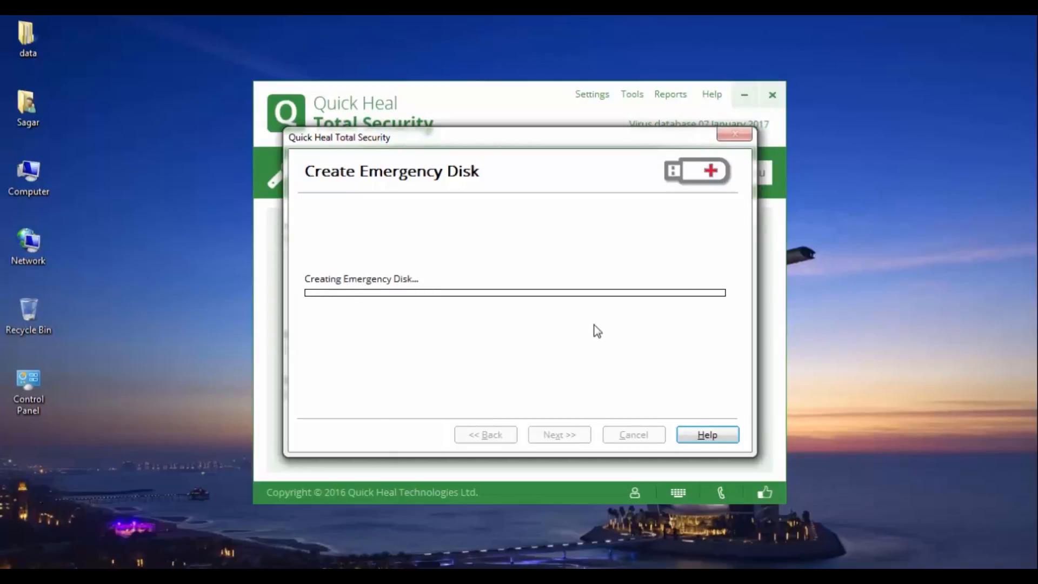
mouse_move(444, 336)
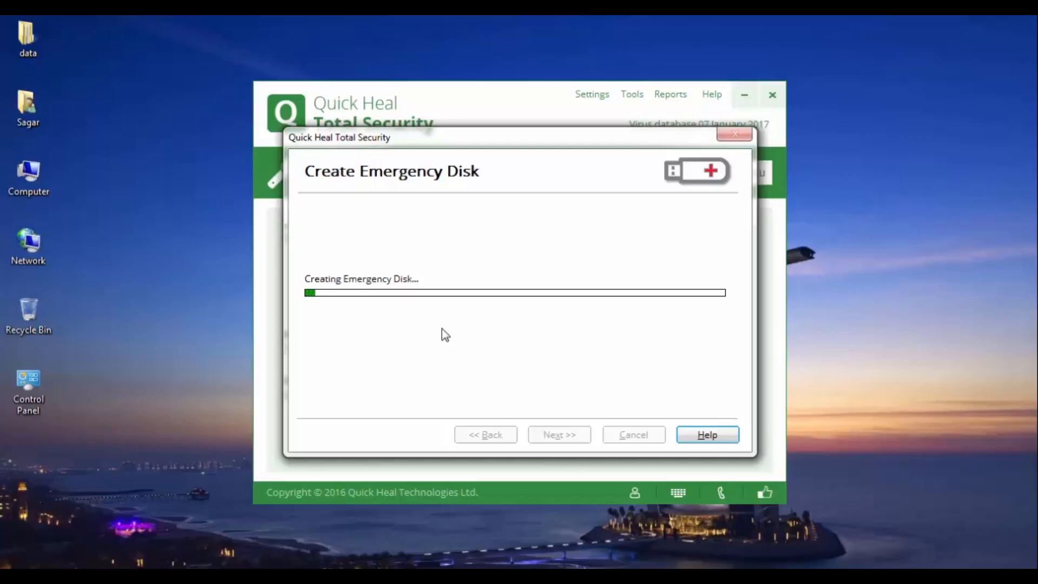
mouse_move(387, 326)
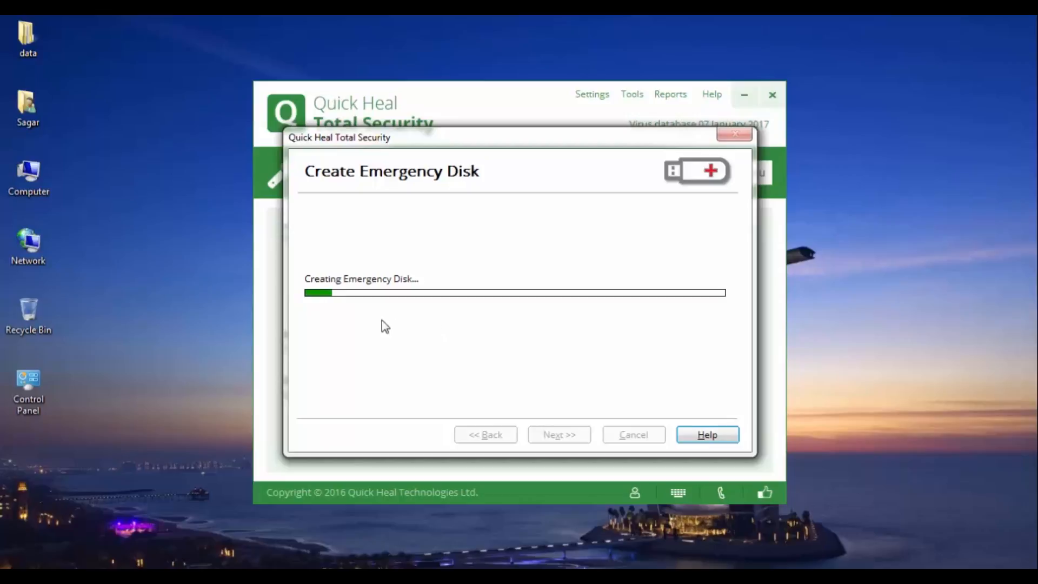
mouse_move(395, 346)
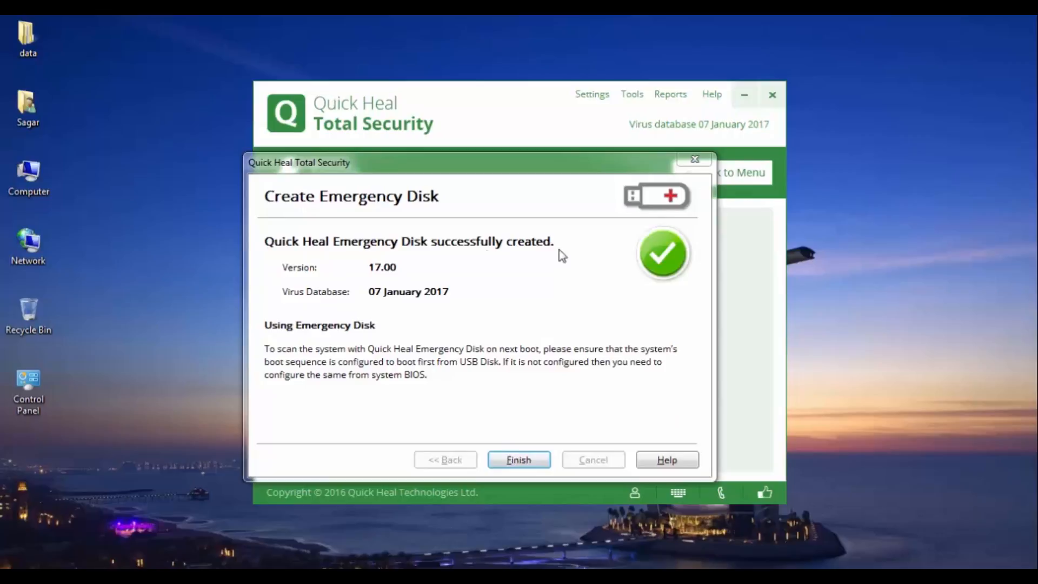
mouse_move(368, 307)
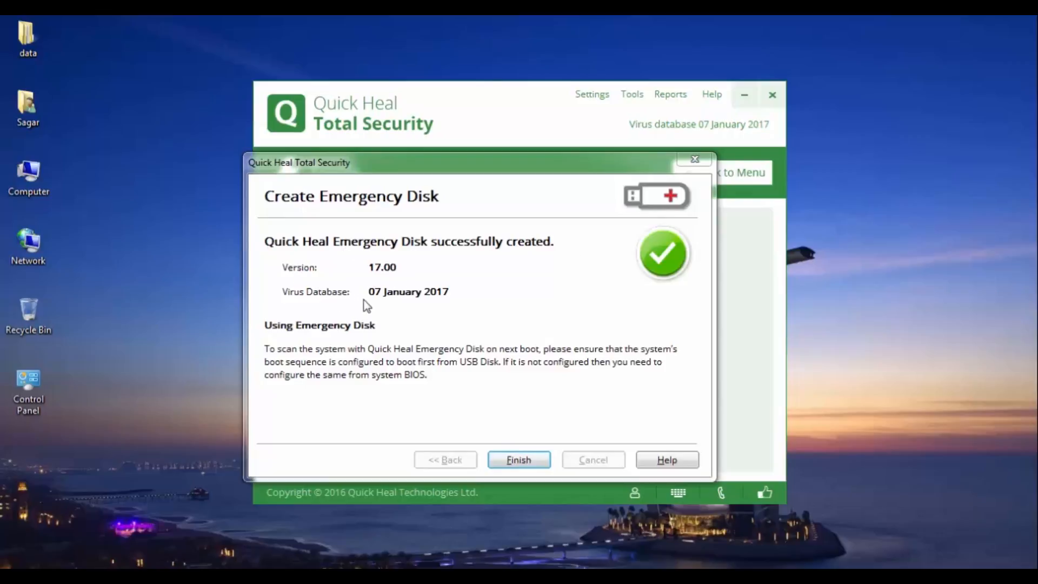
mouse_move(436, 305)
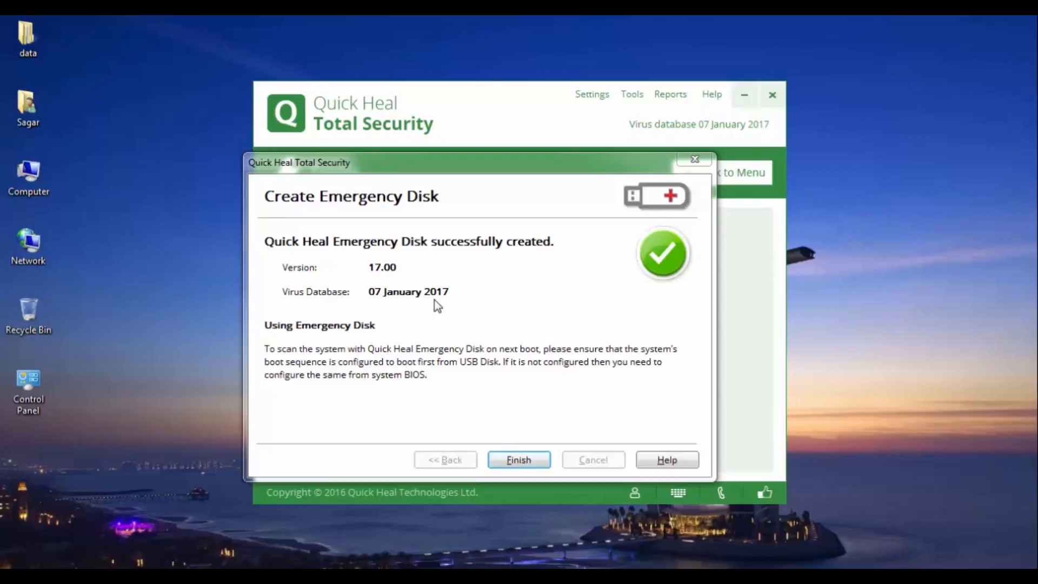
mouse_move(468, 312)
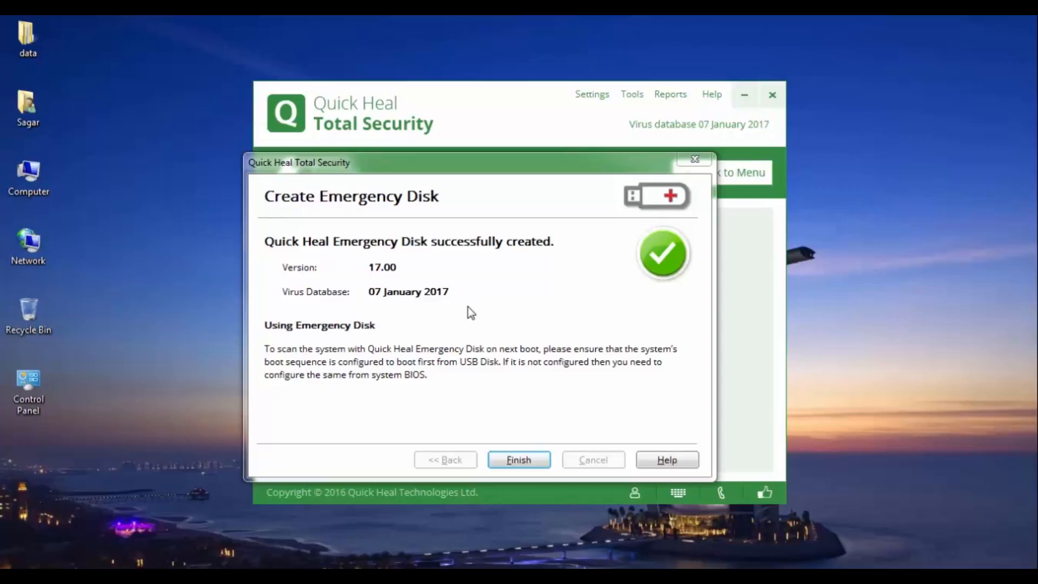
mouse_move(563, 392)
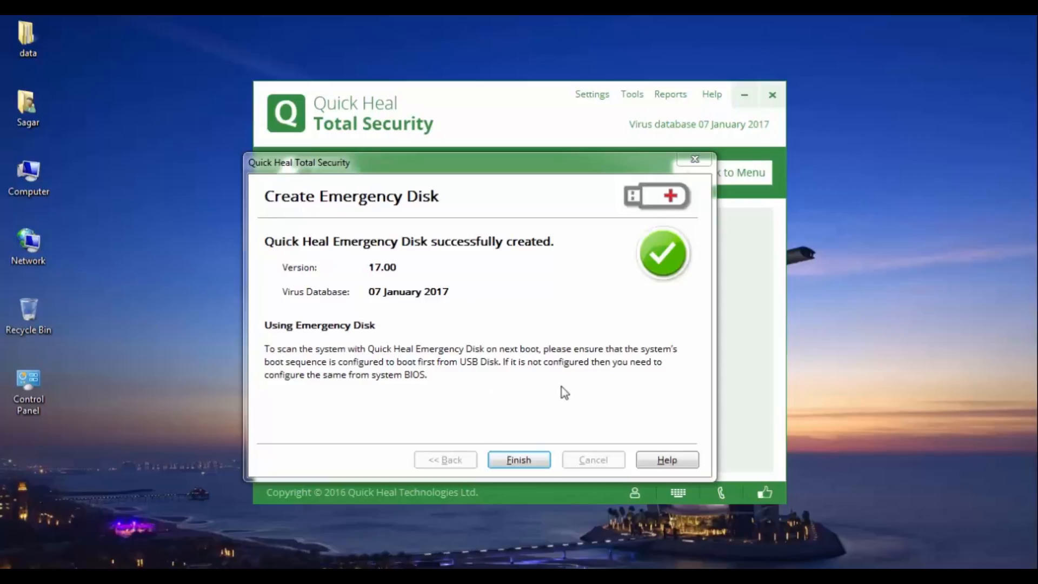